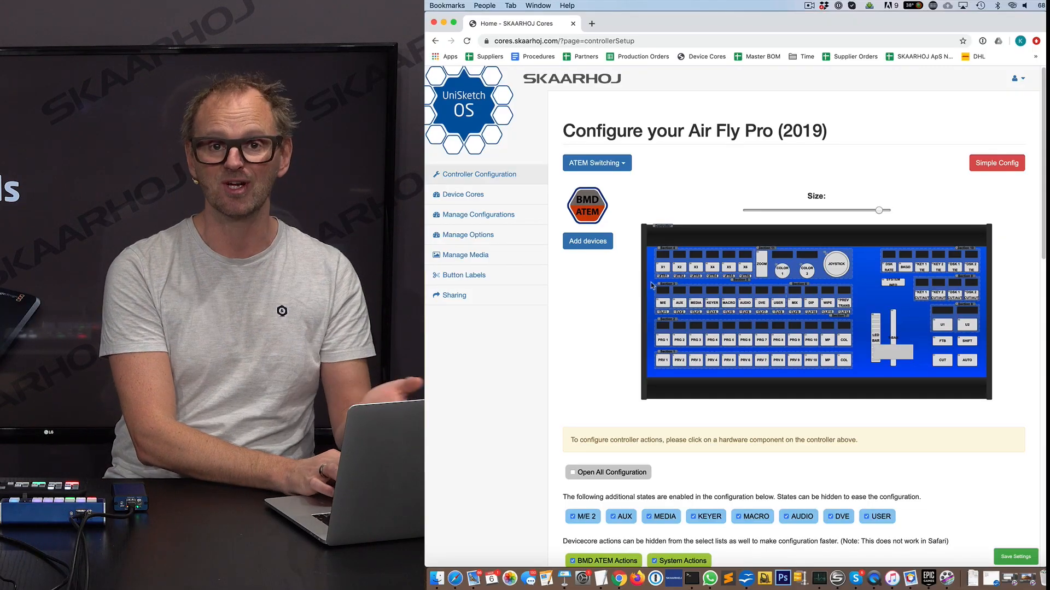
Add a second BMD ATEM device core to the Air Fly Pro (2019) configuration.
left_click(587, 240)
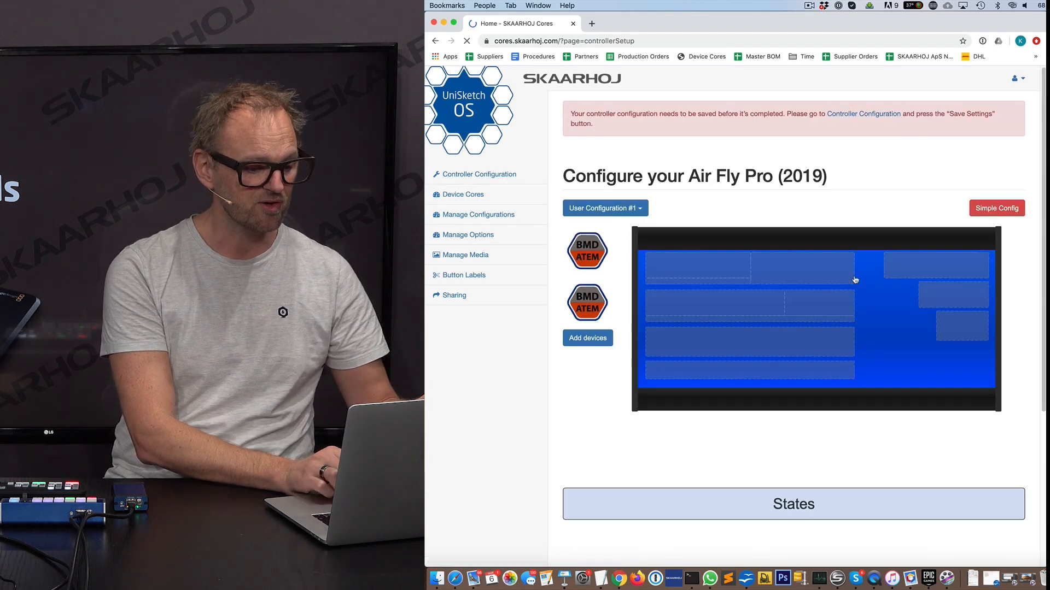
Tick the BMD ATEM #2 checkbox under Devices Settings so its actions become available.
scroll("down", 3)
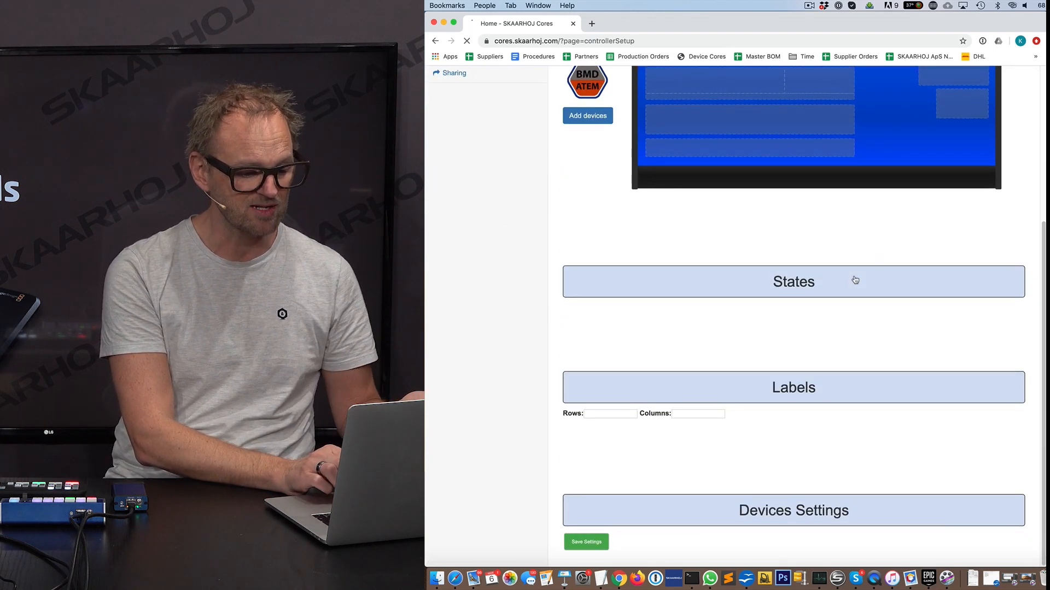
left_click(793, 281)
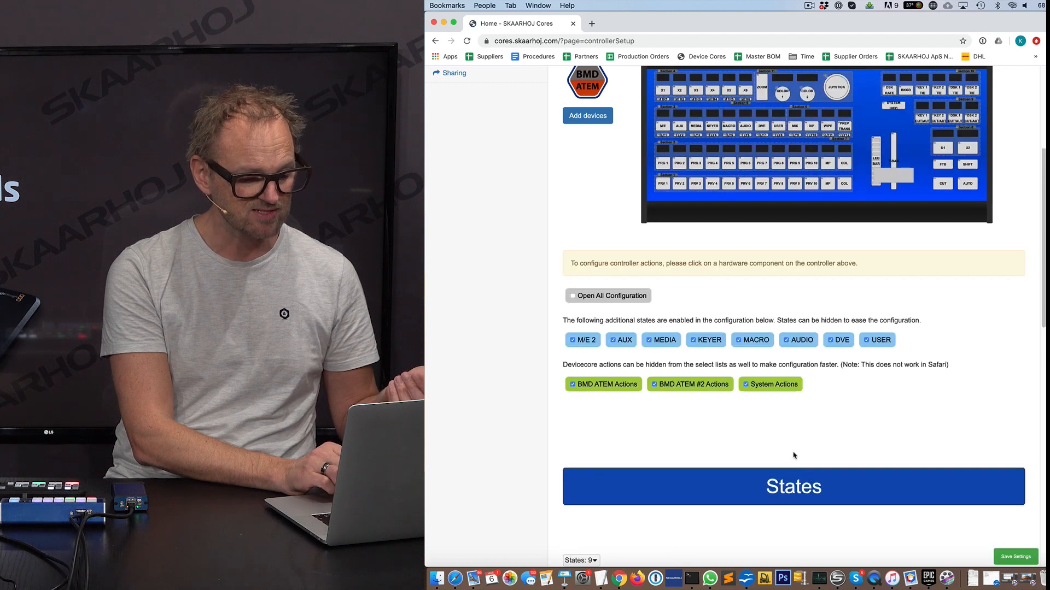
scroll("down", 3)
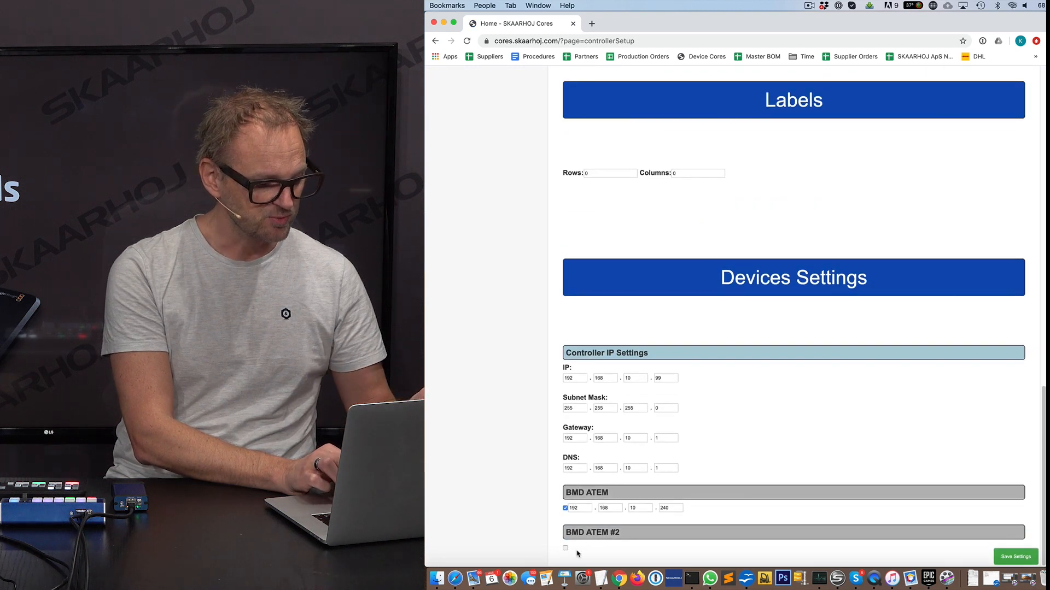
left_click(566, 548)
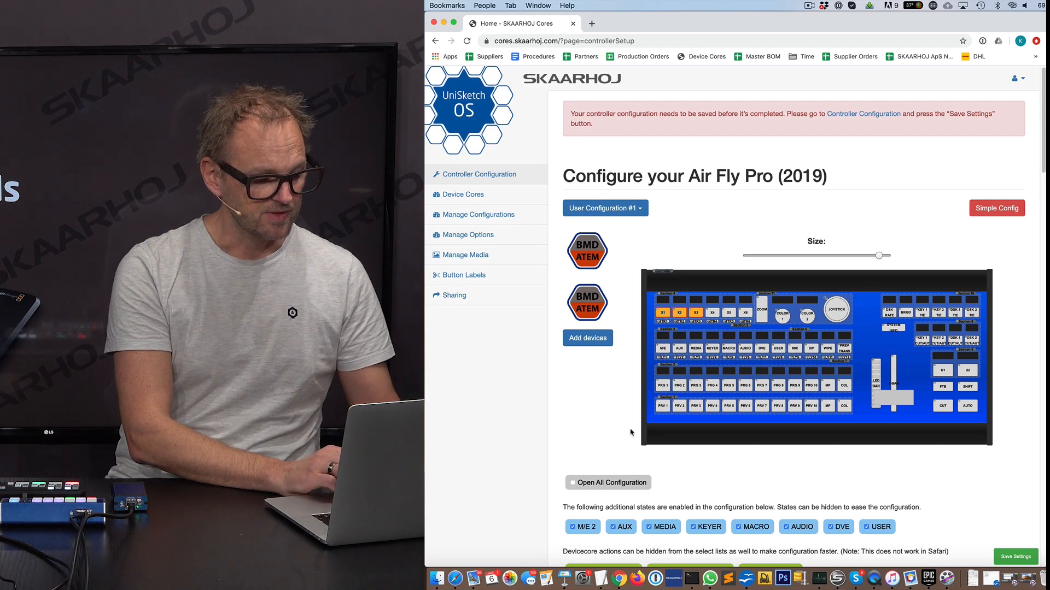
Reassign X1's and X2's M/E 1 states to BMD ATEM source-selection actions with their source parameters.
scroll("down", 3)
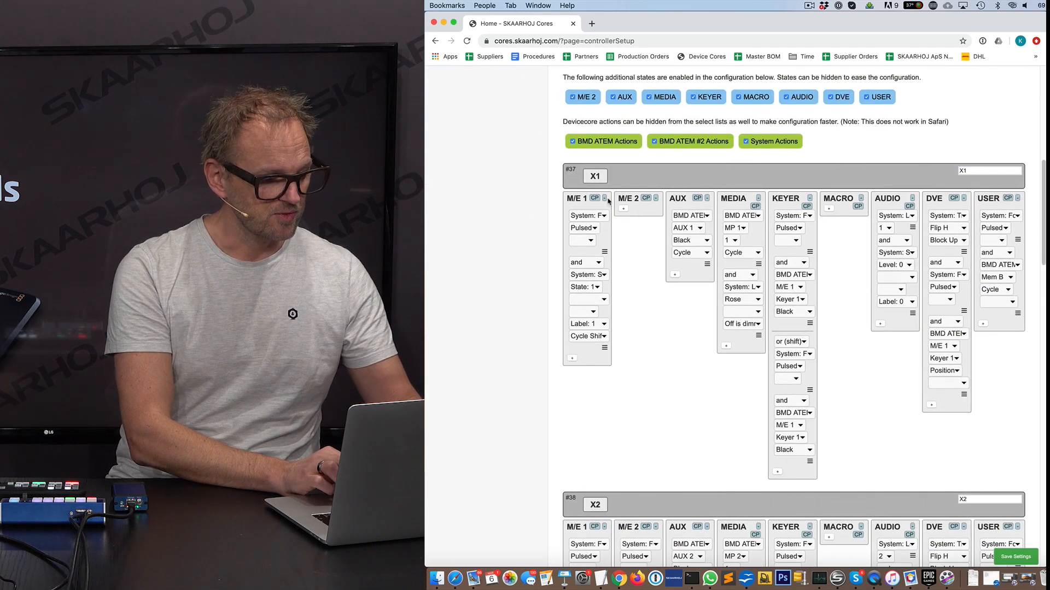
left_click(589, 215)
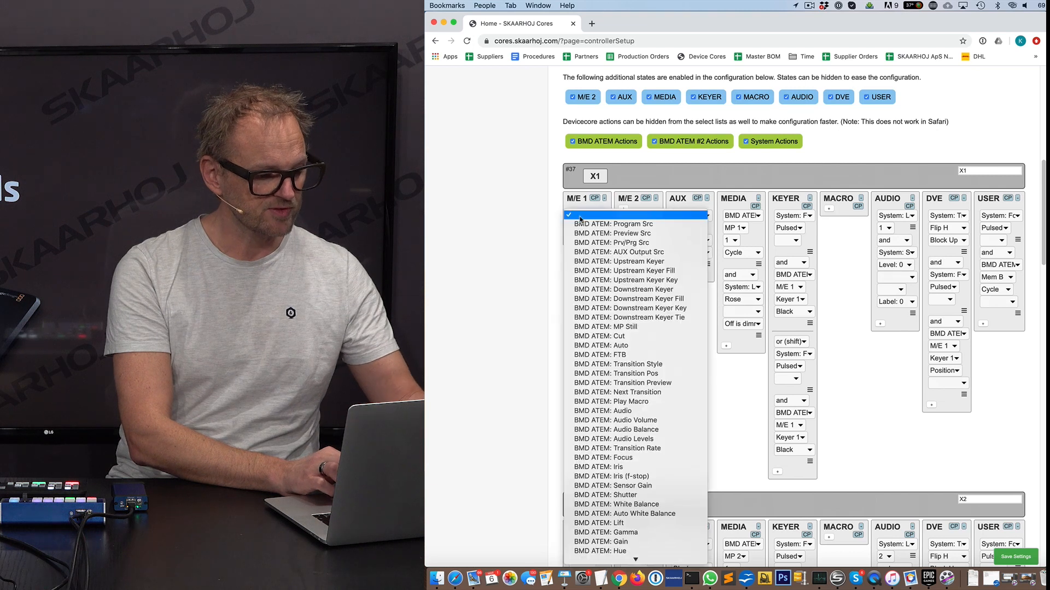
mouse_move(618, 363)
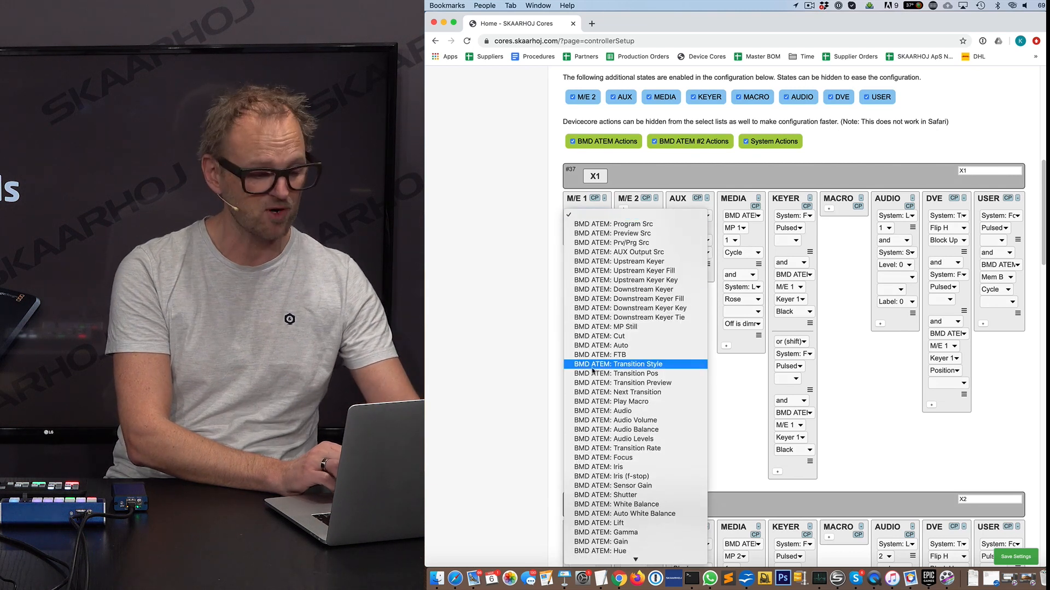
scroll("down", 3)
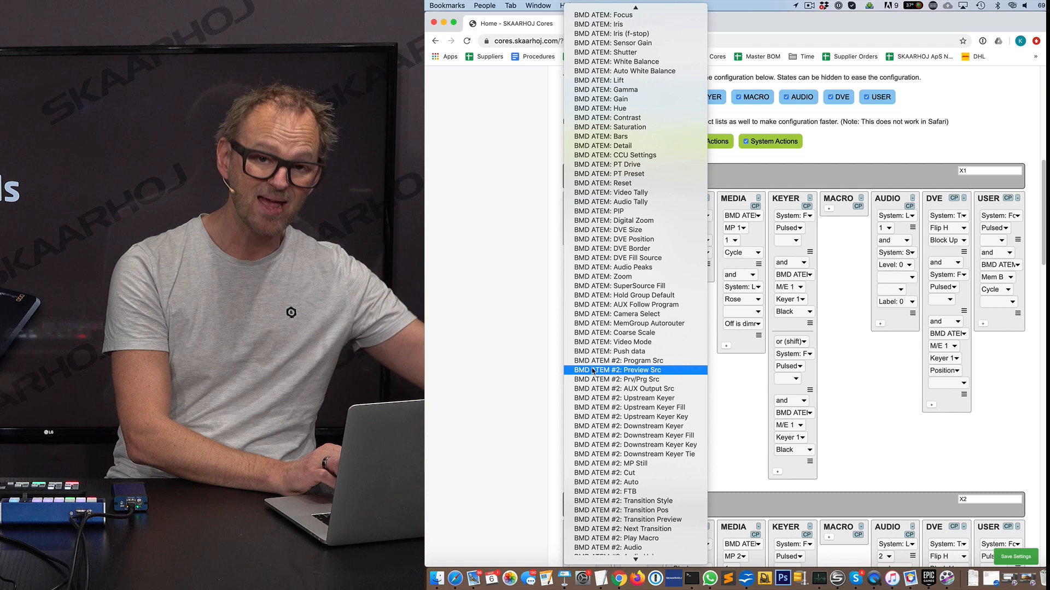
scroll("down", 3)
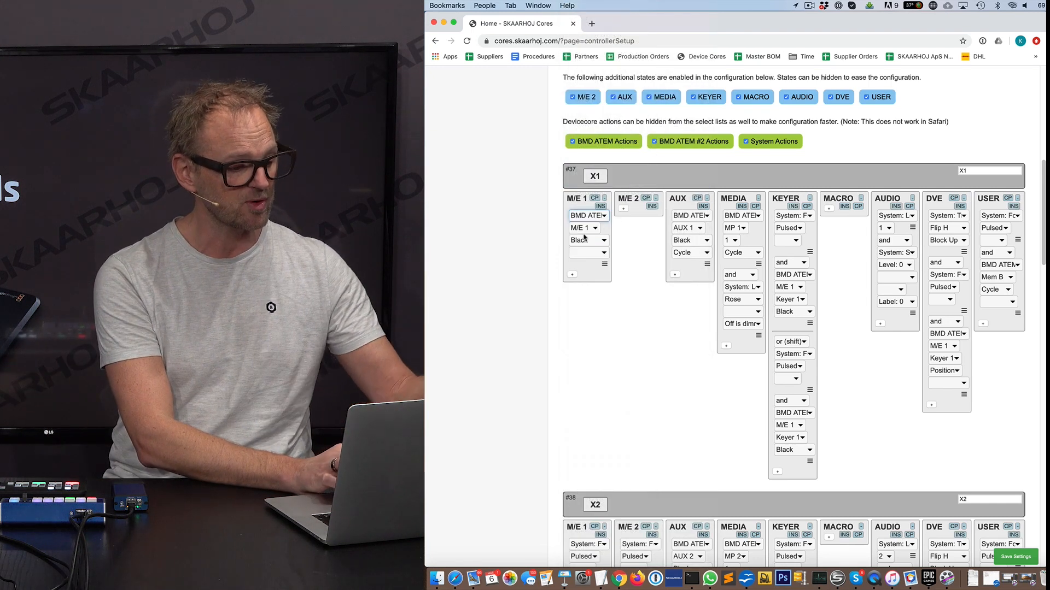
left_click(584, 240)
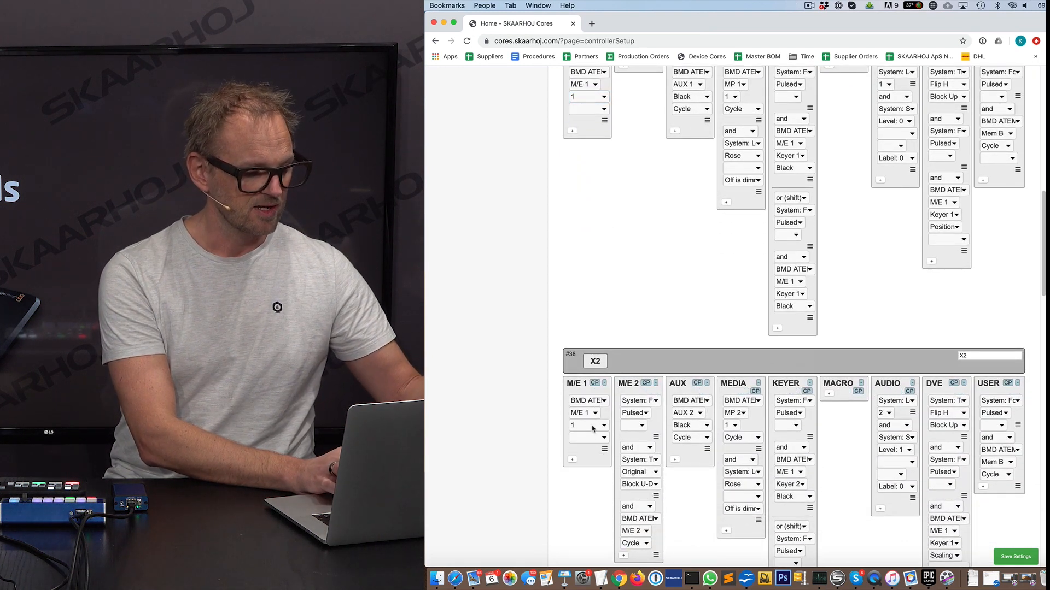
left_click(584, 426)
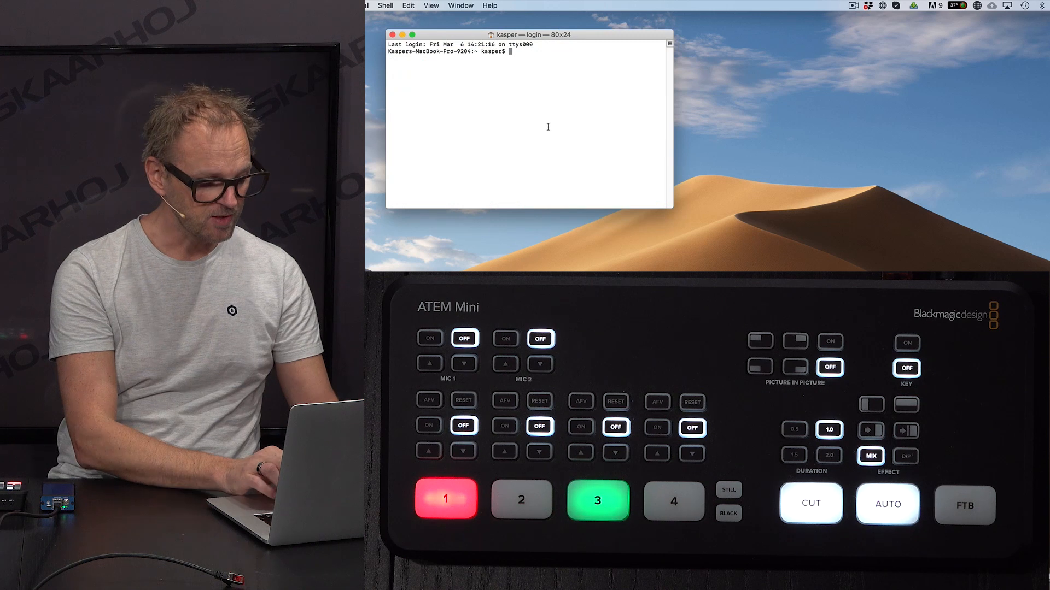
Connect via telnet to the controller at 192.168.10.96 on port 8899.
type("telnet")
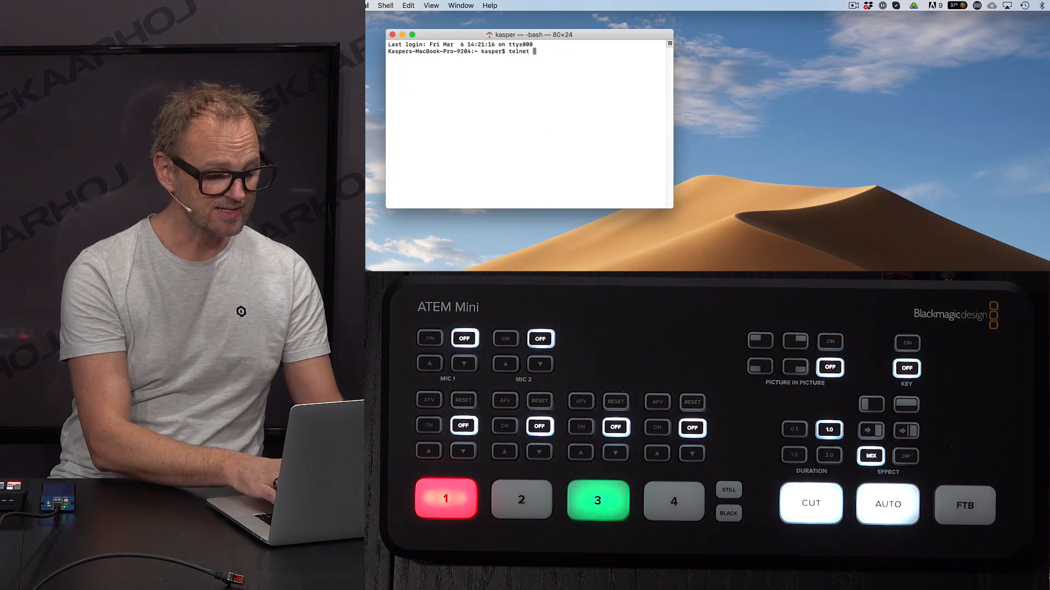
type("192.168.10.")
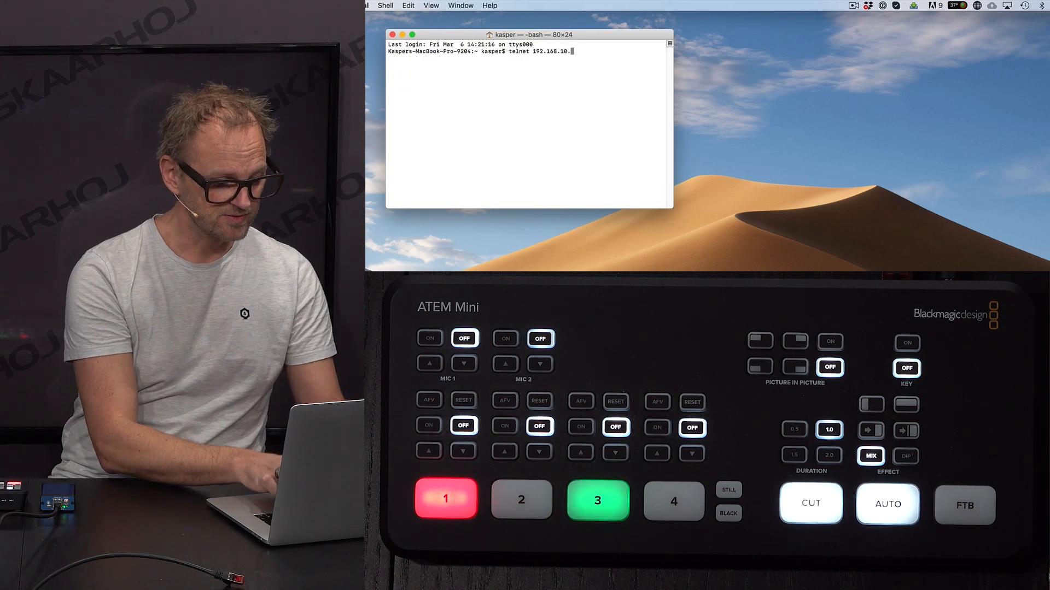
type("96")
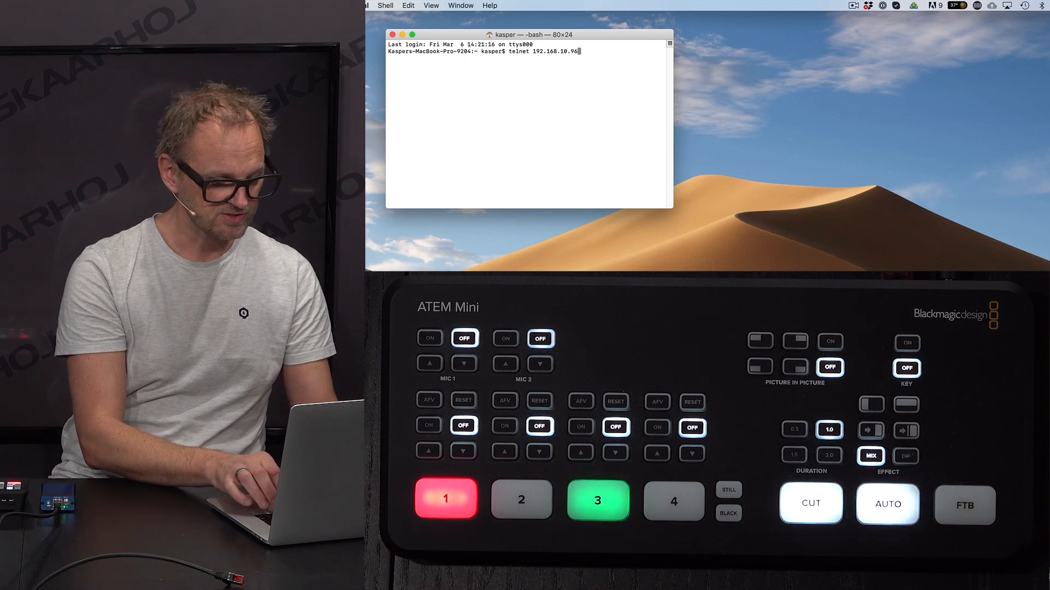
type("8899")
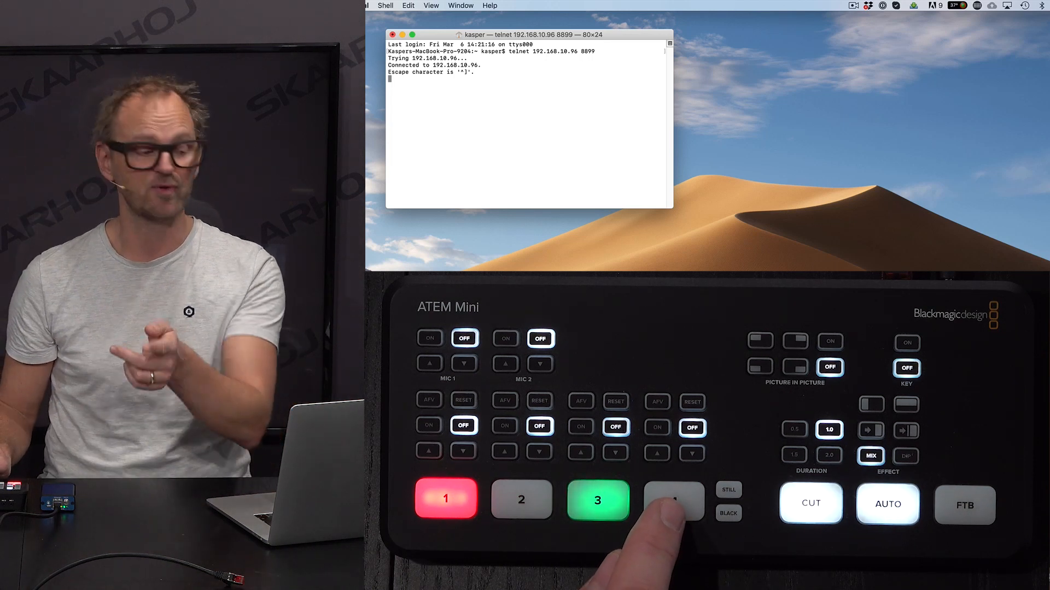
Change preview on the ATEM Mini and send PreviewInputVideoSource:0=4 to test replies, ending with preview on input 3.
left_click(673, 500)
type("PreviewInputVideoSource:0=")
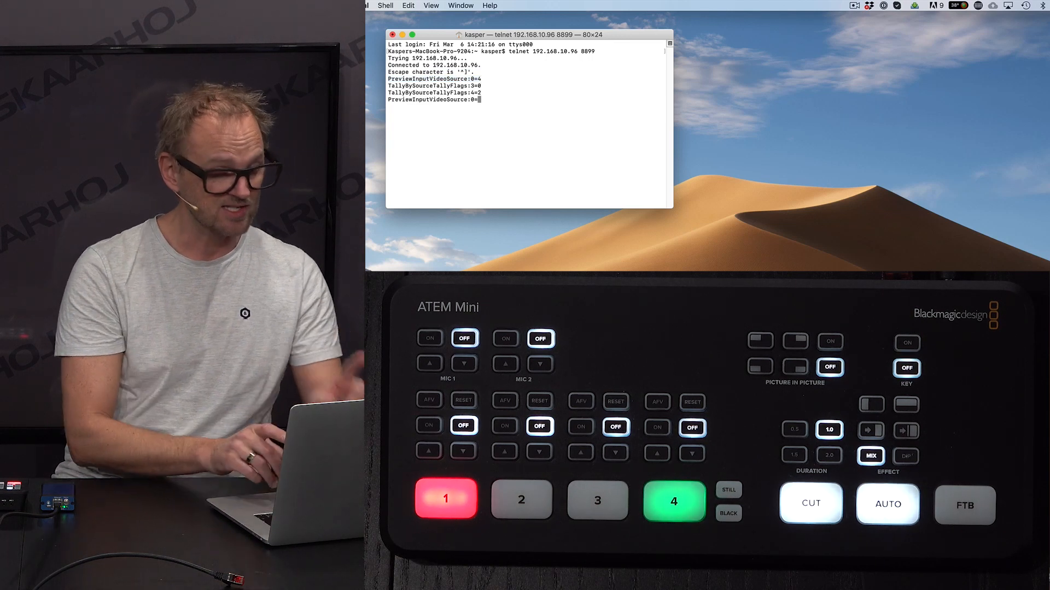
type("3")
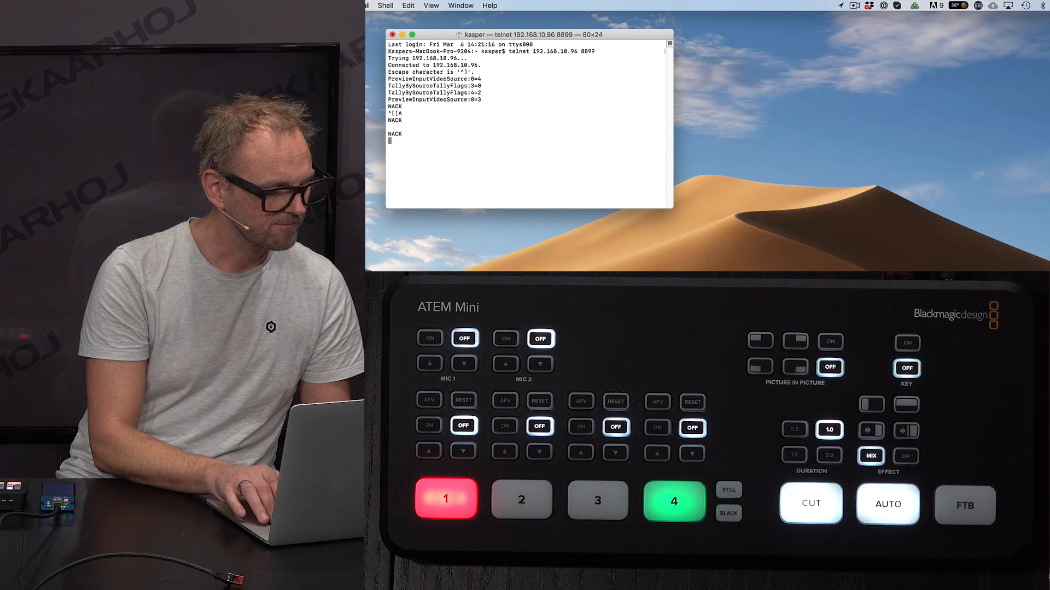
type("PreviewInputVideoSource:0=4")
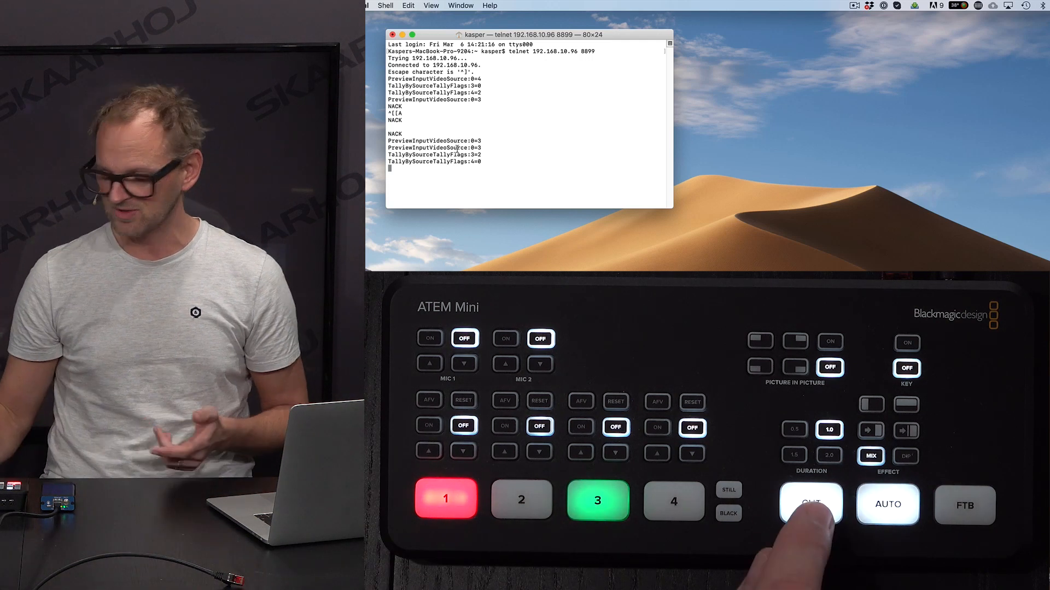
Operate CUT and audio buttons on the ATEM Mini to log program and audio mixer updates.
left_click(810, 503)
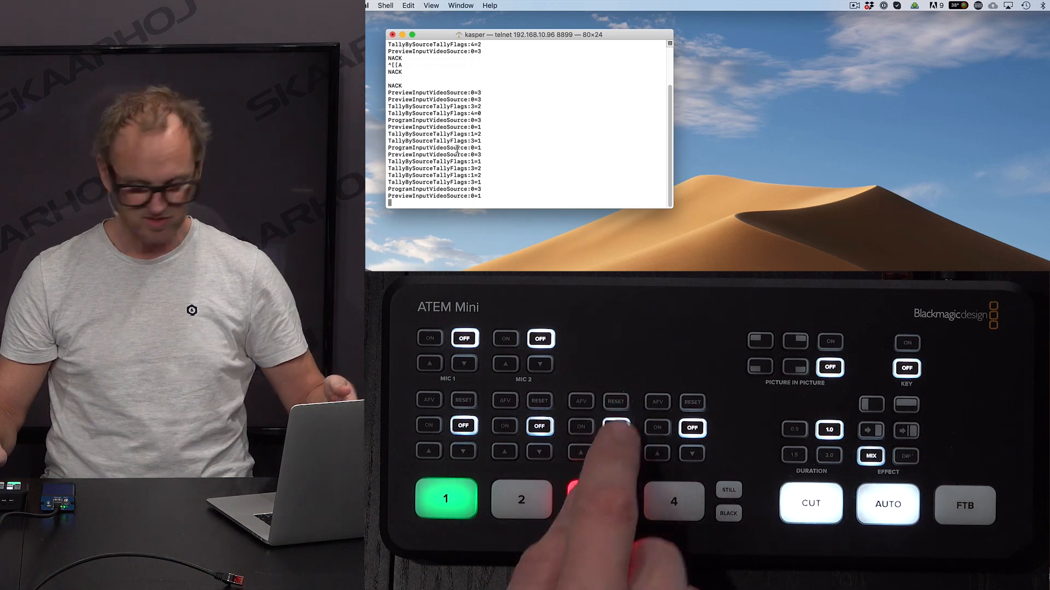
left_click(597, 501)
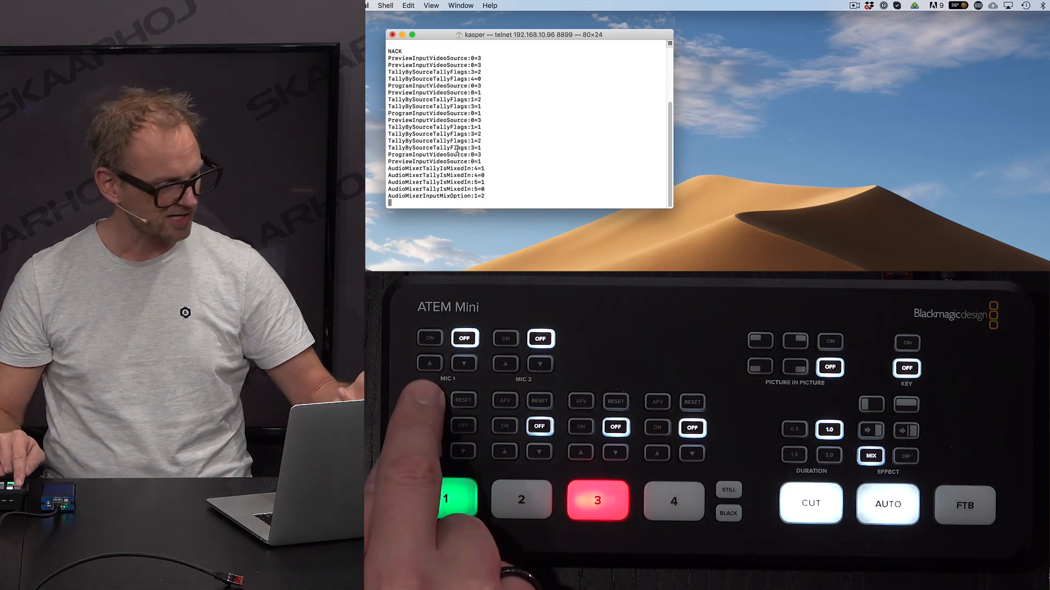
left_click(429, 425)
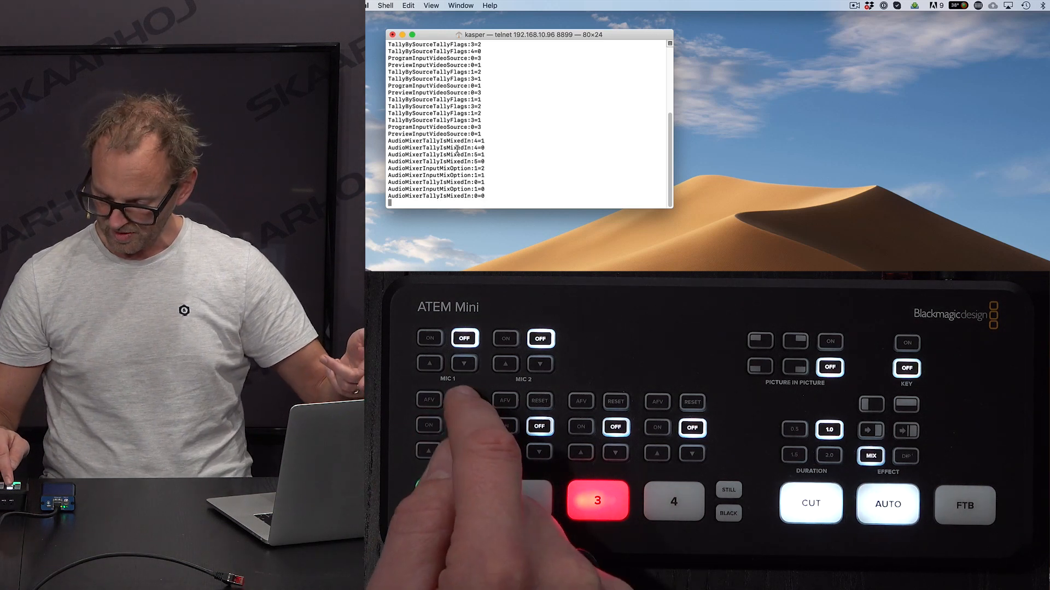
left_click(445, 501)
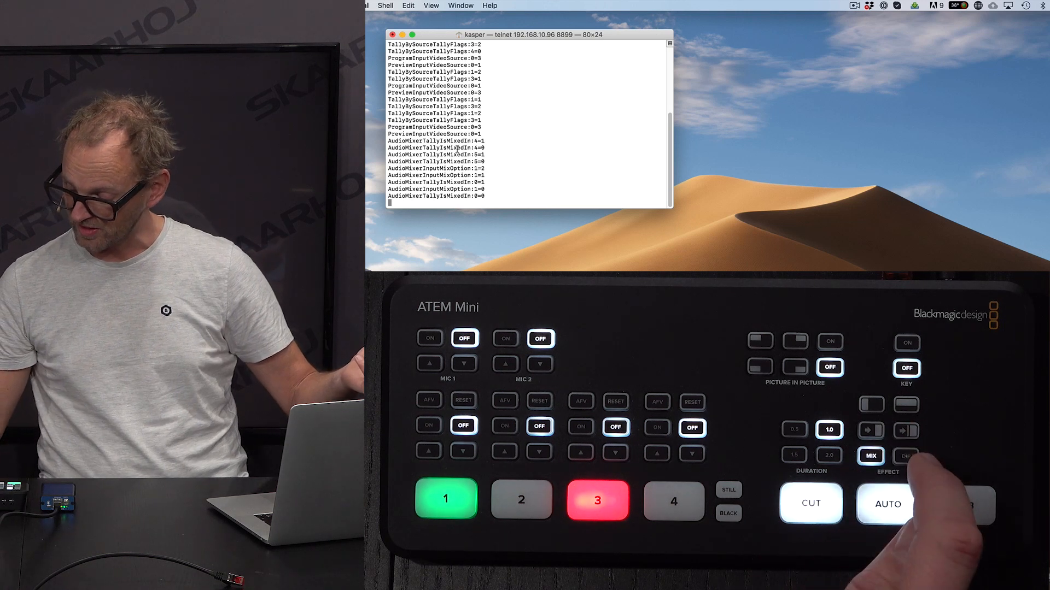
Operate effect buttons and send a TransitionStyle command, leaving the ATEM transition style on DIP.
left_click(906, 456)
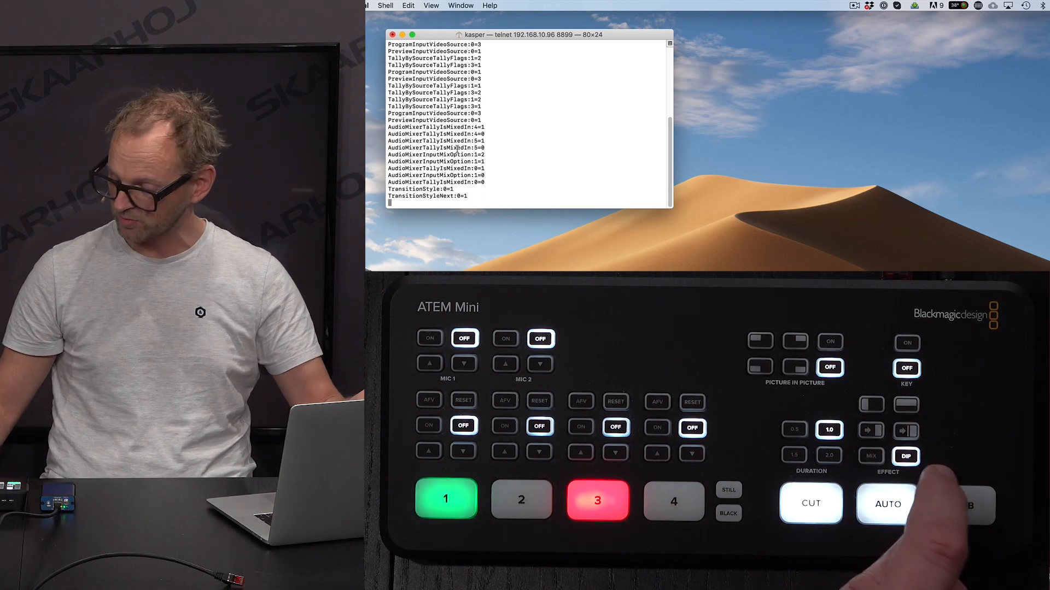
left_click(871, 456)
type("TransitionStyle:0=1")
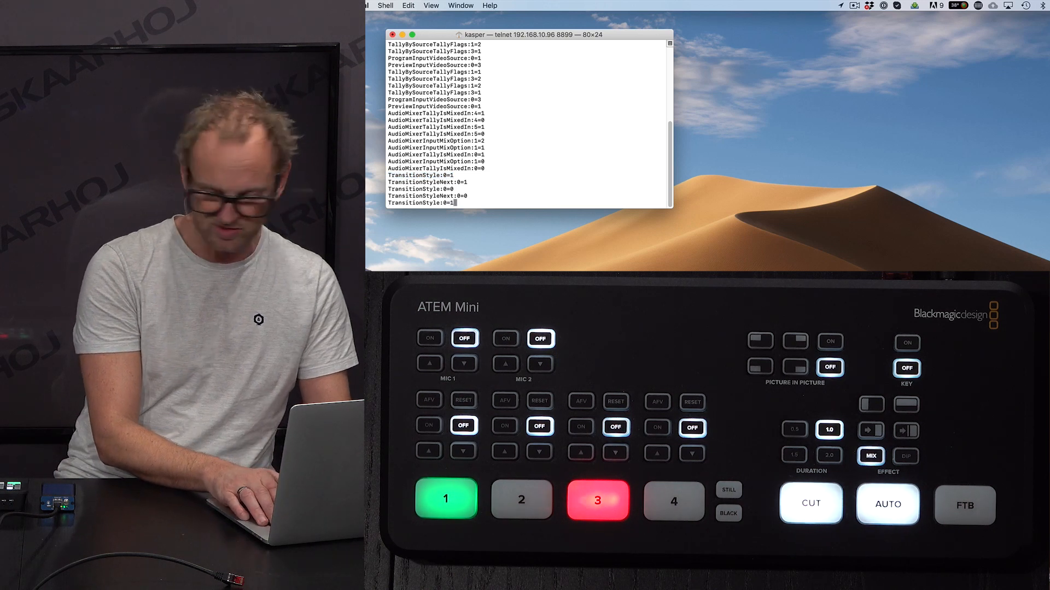
left_click(905, 456)
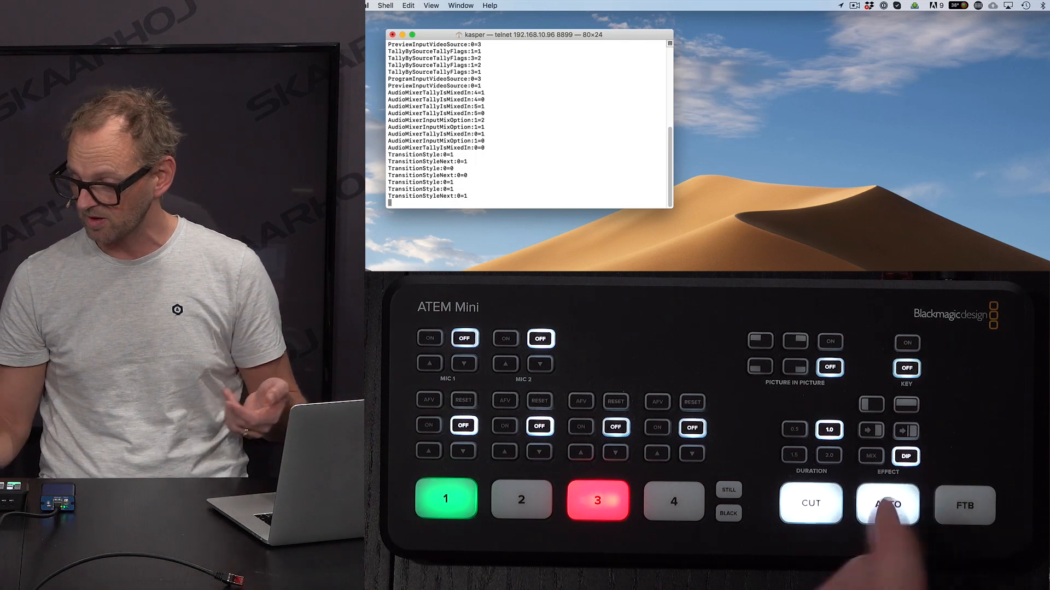
left_click(888, 504)
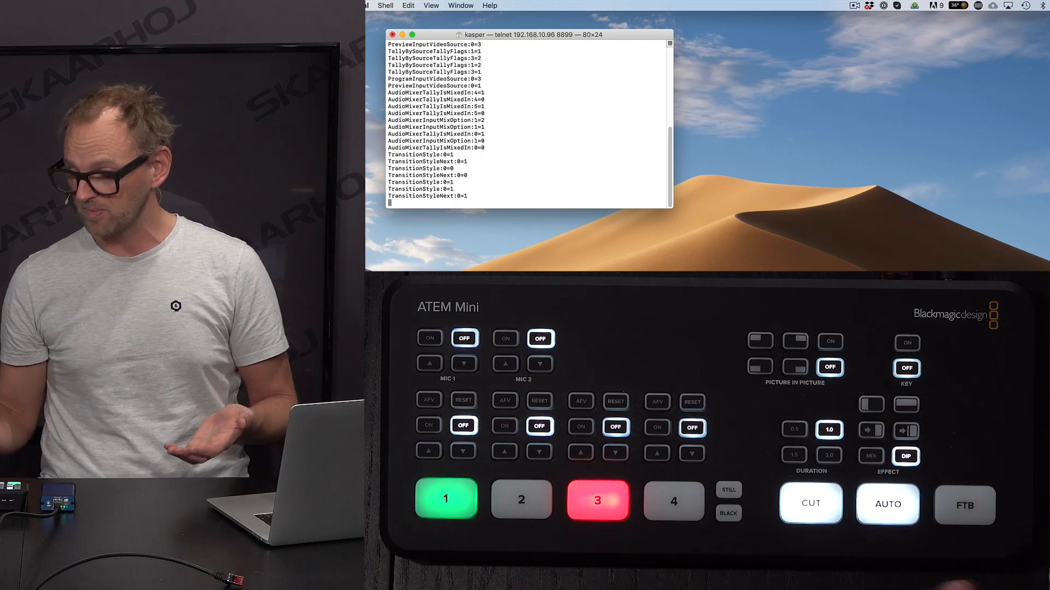